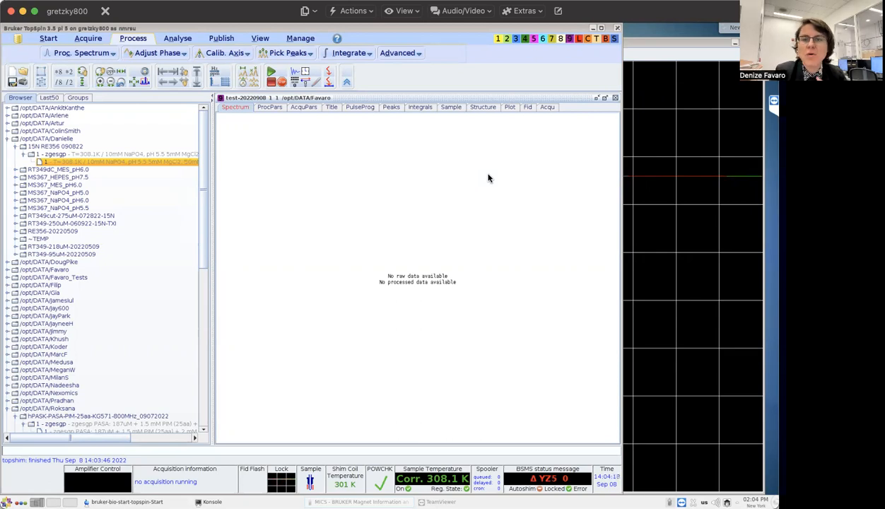
pyautogui.moveTo(310, 131)
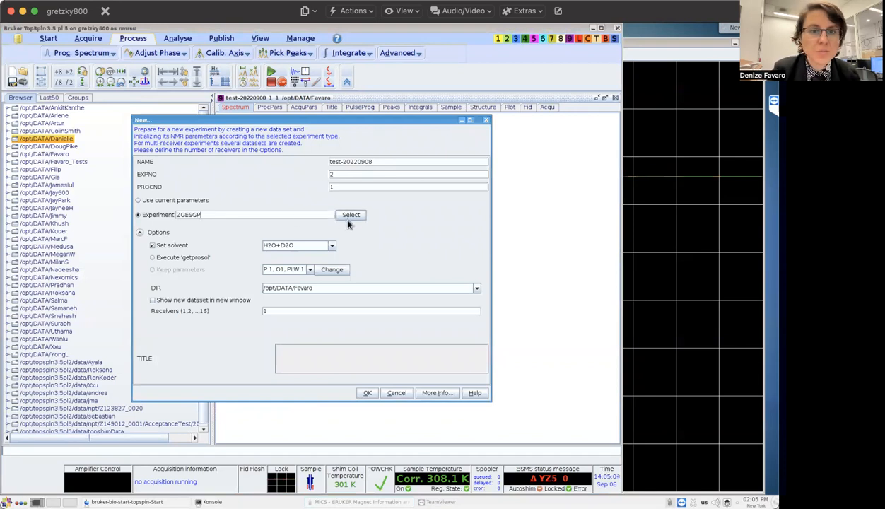
# Filter the standard experiment list with 'zg', pick the water-suppression parameter set and create experiment 2.
pyautogui.click(350, 214)
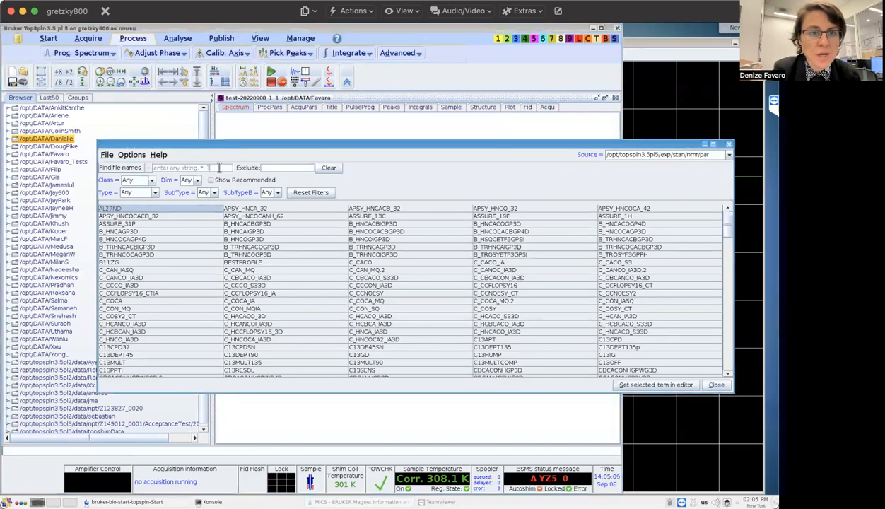
pyautogui.write('zgpr*')
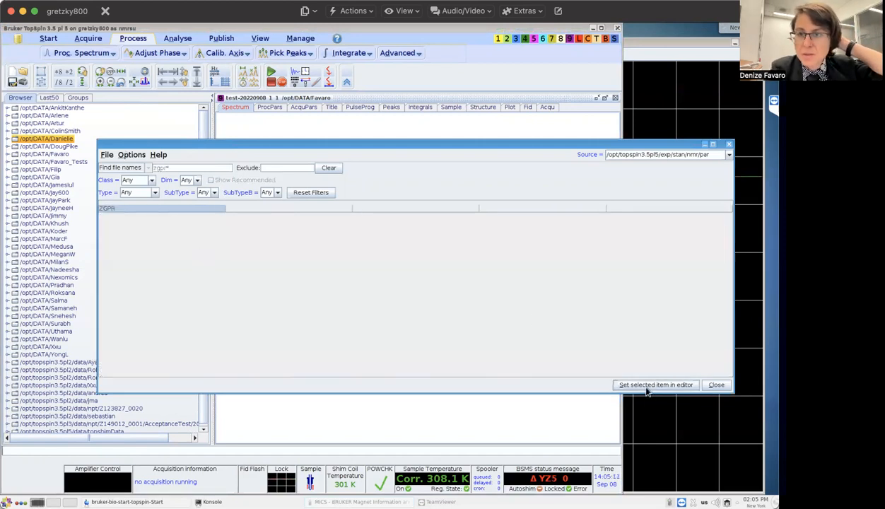
pyautogui.click(654, 385)
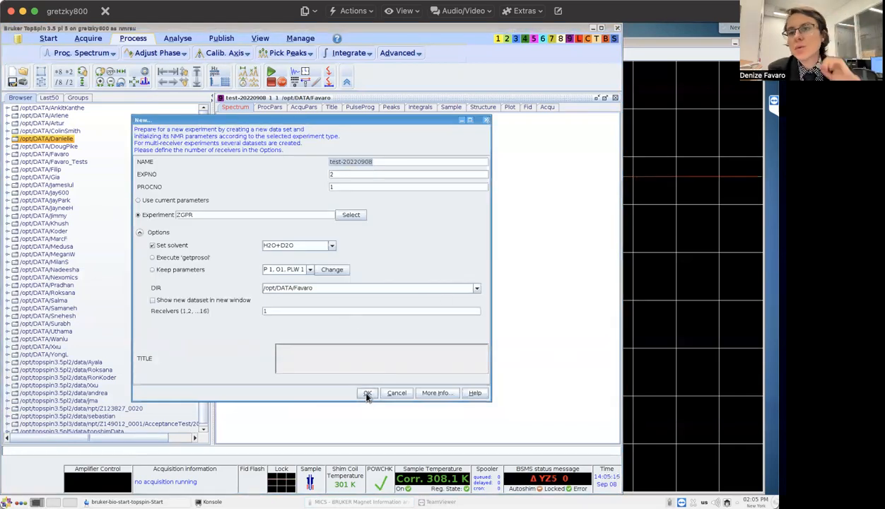
pyautogui.click(367, 393)
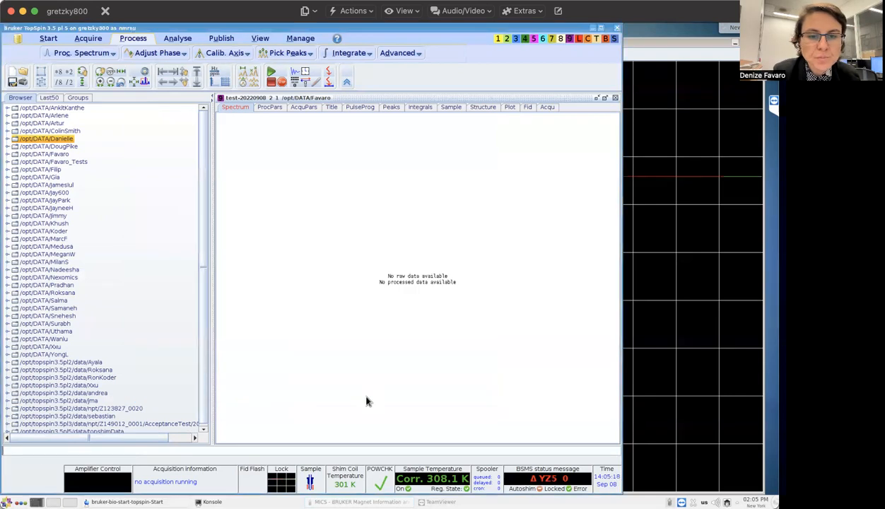
# Review the AcquPars of the new experiment and leave the pulse program source displayed.
pyautogui.click(302, 107)
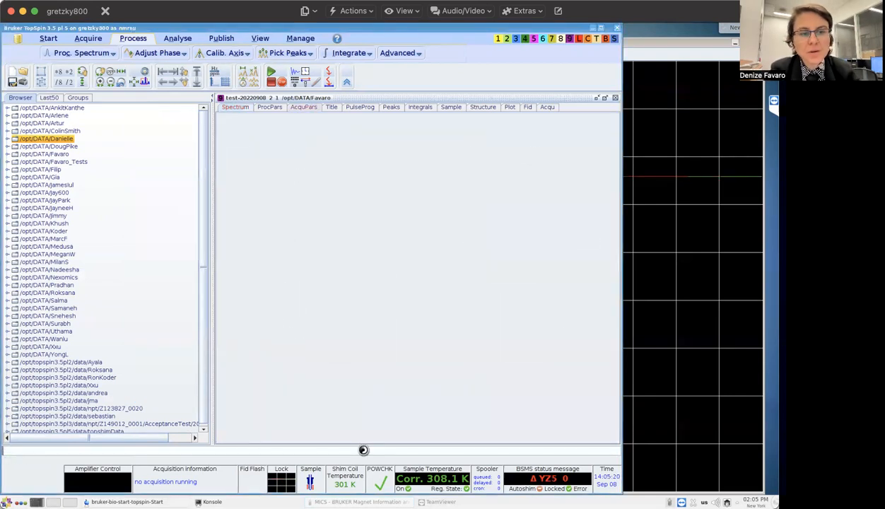
pyautogui.click(302, 108)
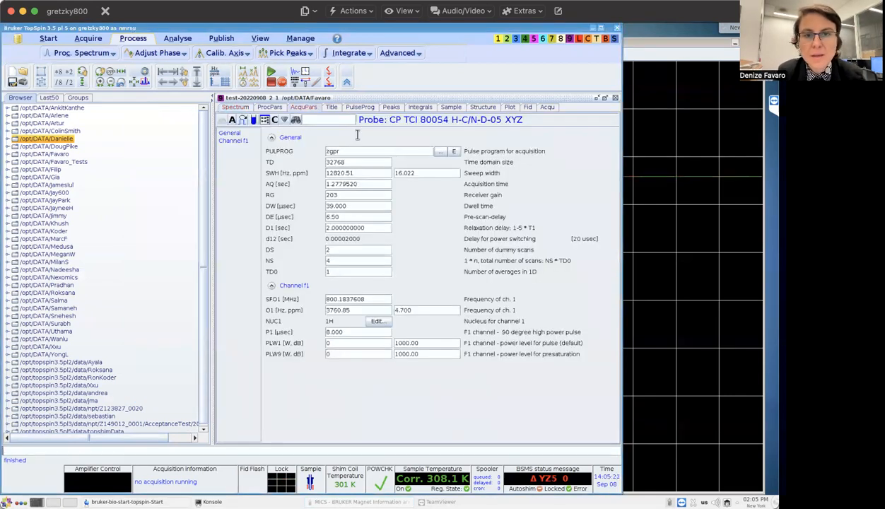
pyautogui.click(359, 108)
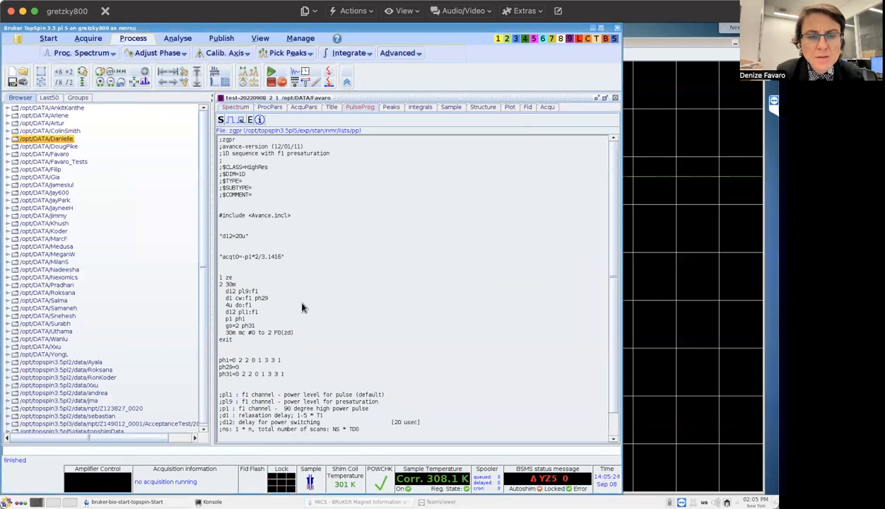
pyautogui.moveTo(225, 300)
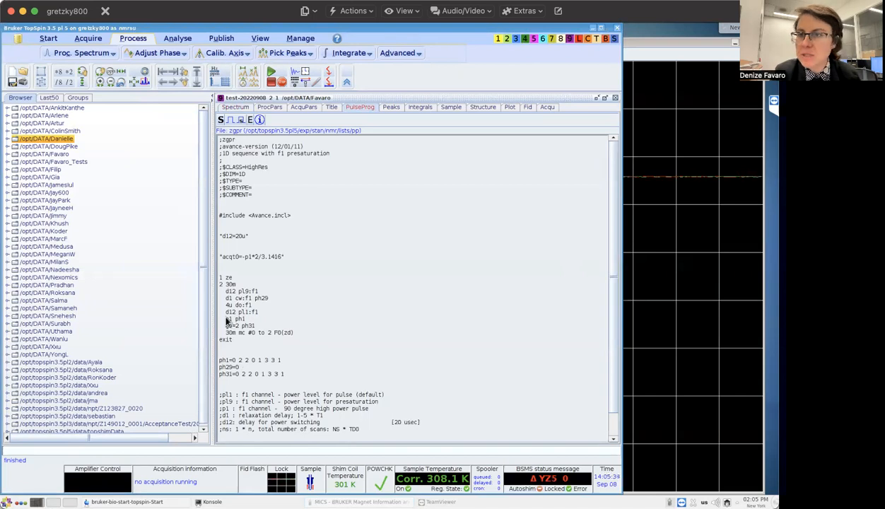
pyautogui.click(235, 108)
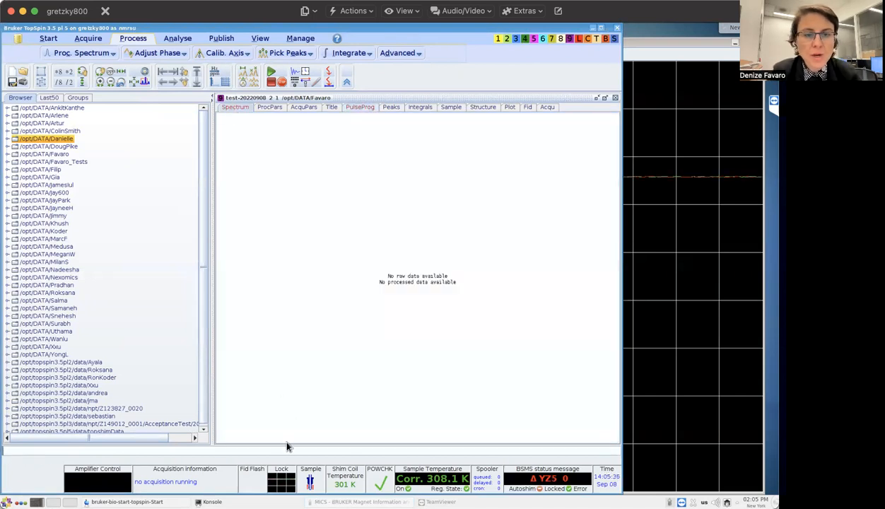
pyautogui.click(359, 107)
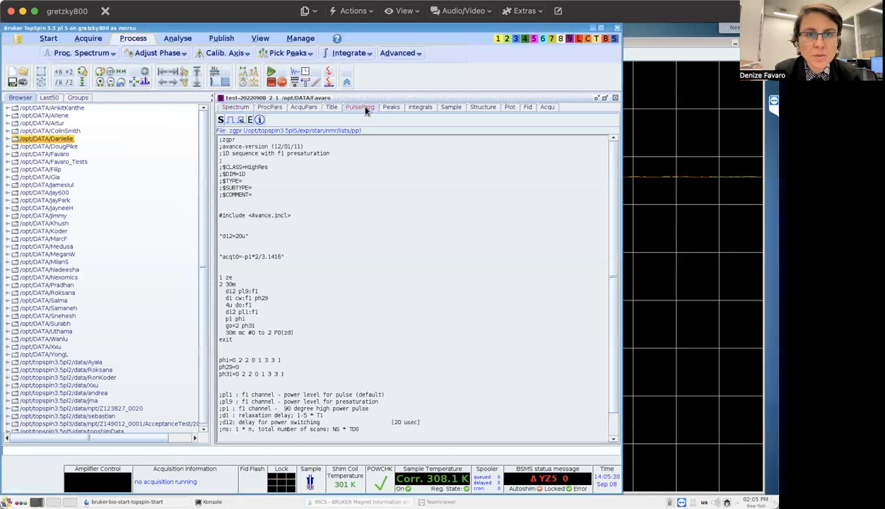
pyautogui.moveTo(243, 291)
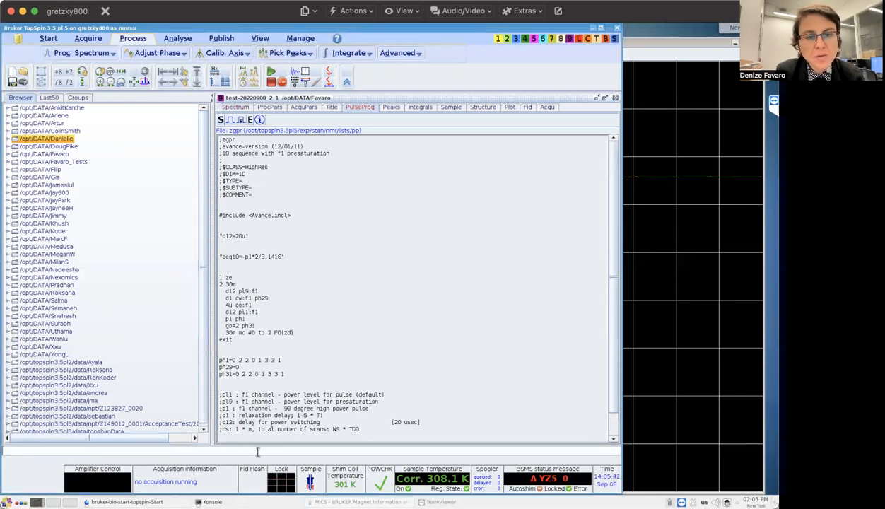
# Run getprosol and pulsecal to load standard powers and accept the calculated 90-degree pulse.
pyautogui.click(303, 107)
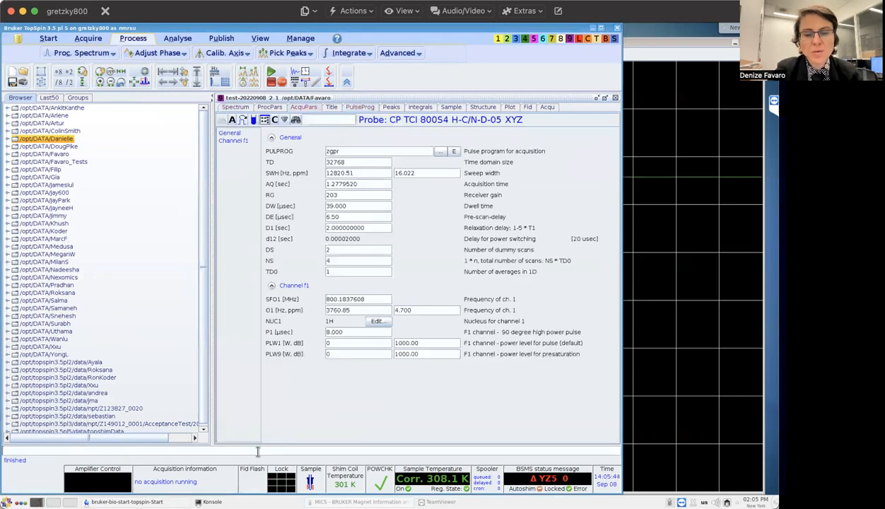
pyautogui.write('getproso')
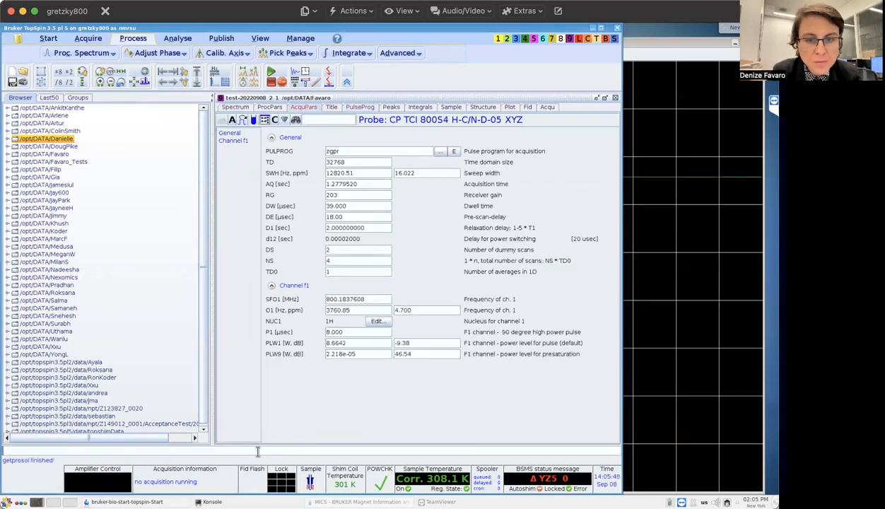
pyautogui.write('pu')
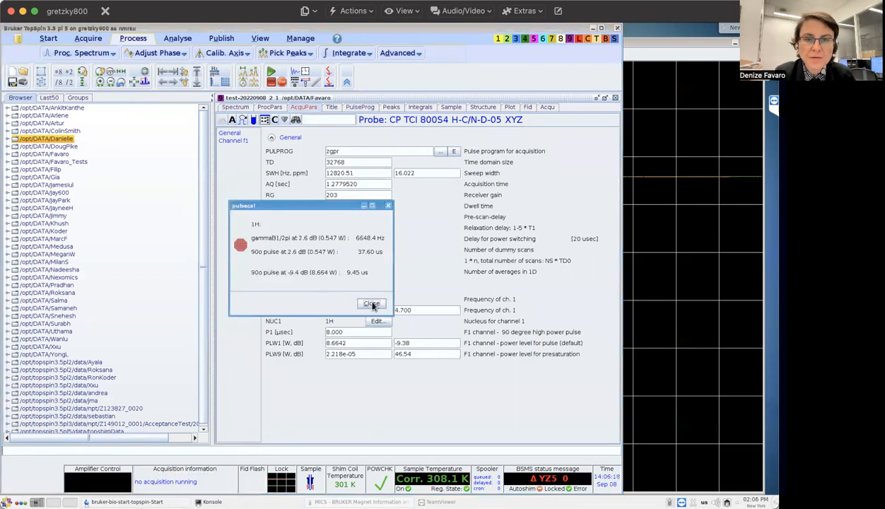
pyautogui.click(370, 303)
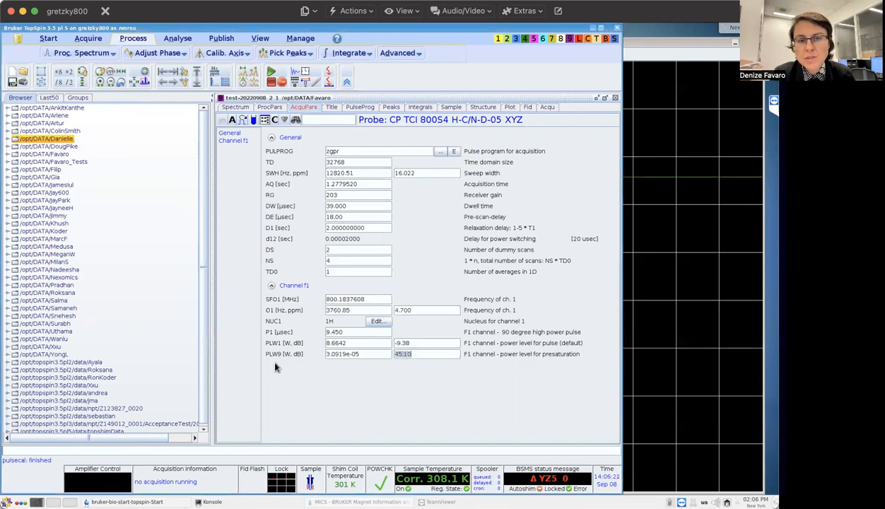
pyautogui.moveTo(327, 466)
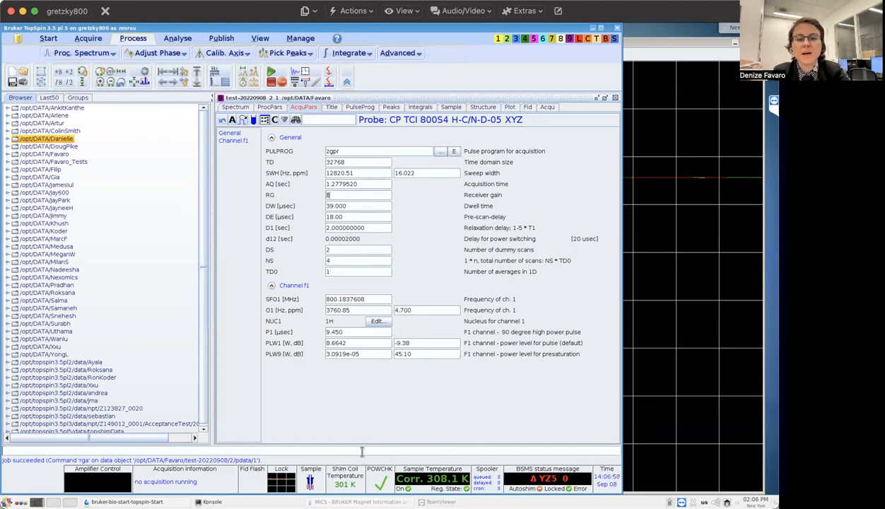
# Start gs, adjust PLdB9 presaturation power to shrink the water FID, then move on to tuning O1.
pyautogui.write('gs')
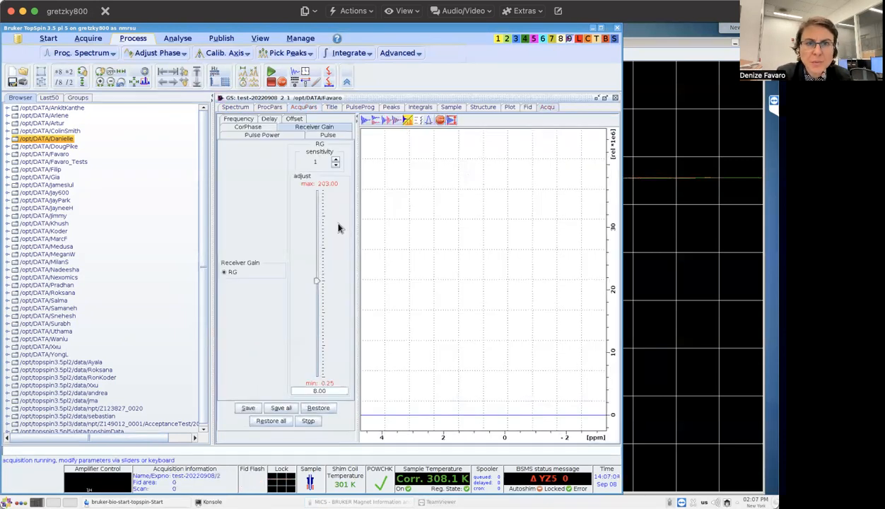
pyautogui.click(398, 119)
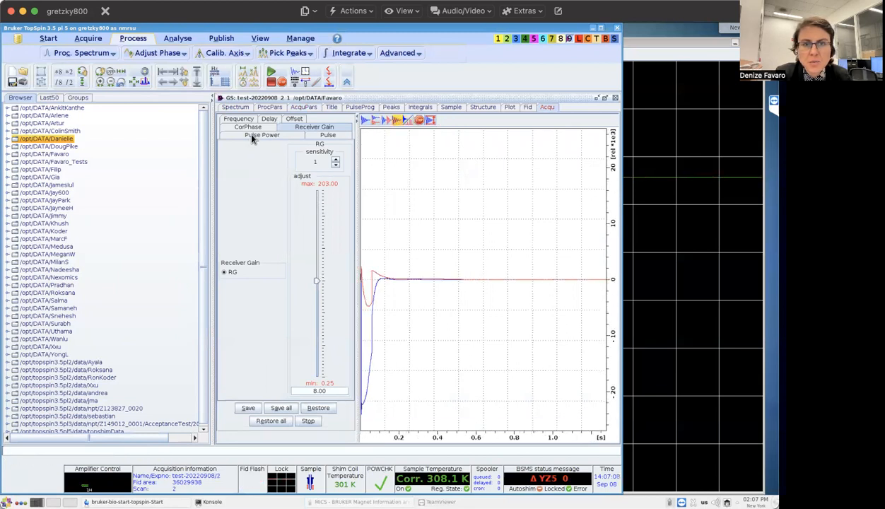
pyautogui.click(263, 135)
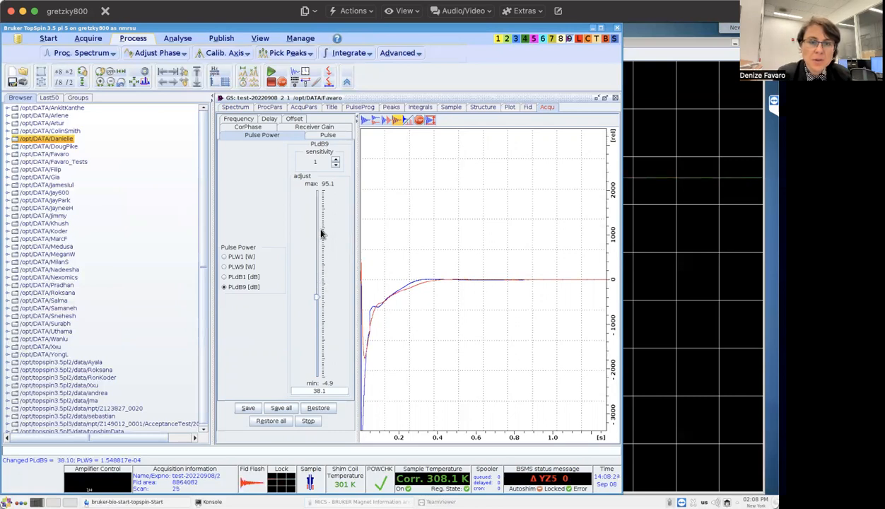
pyautogui.moveTo(320, 233); pyautogui.dragTo(320, 285)
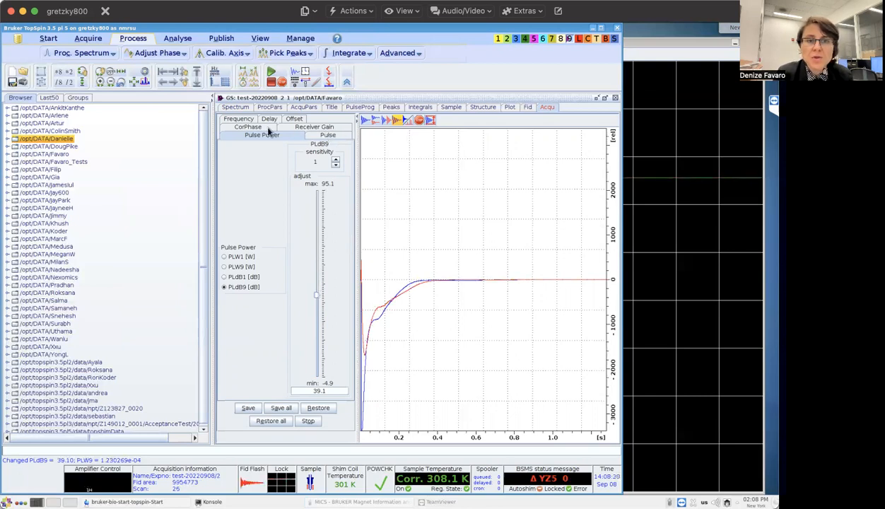
pyautogui.click(294, 118)
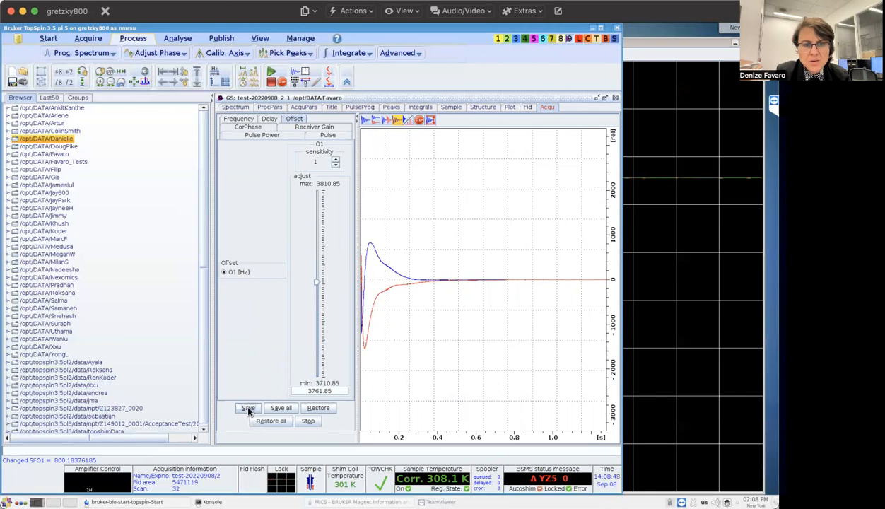
# Save the tuned PLdB9 value to the dataset and stop the real-time acquisition.
pyautogui.click(249, 407)
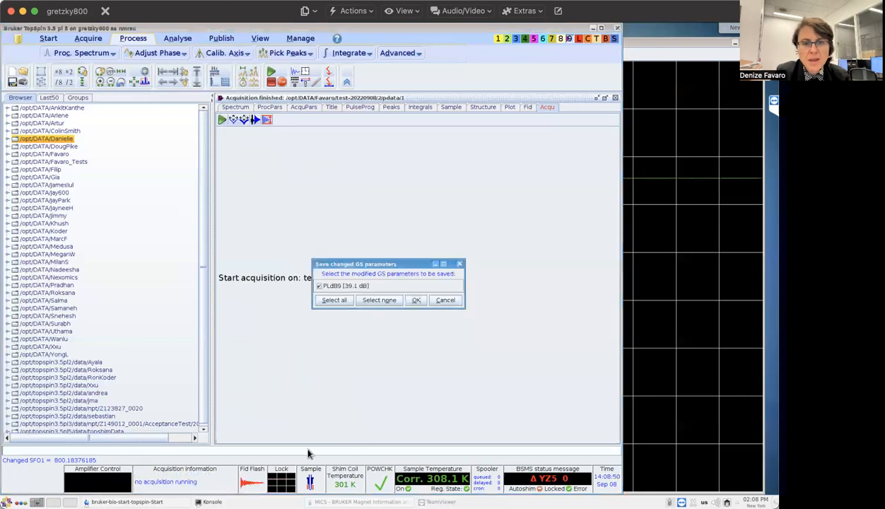
pyautogui.click(416, 300)
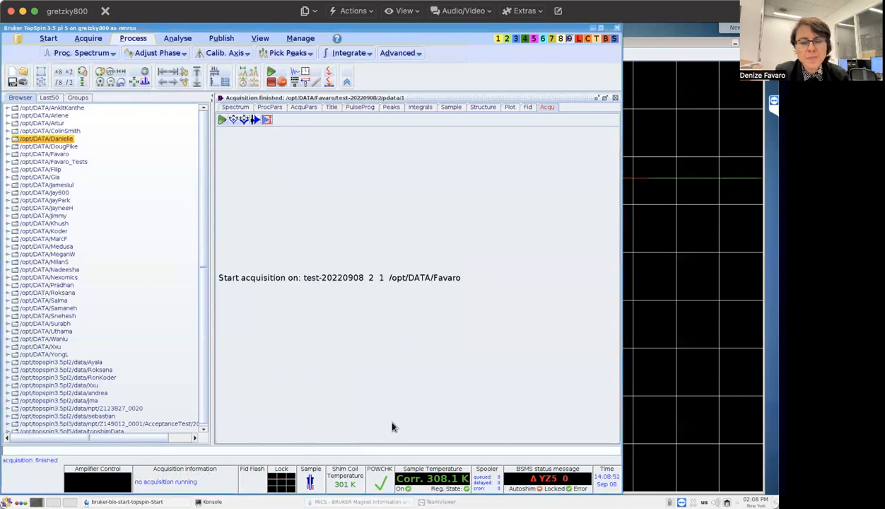
pyautogui.click(303, 108)
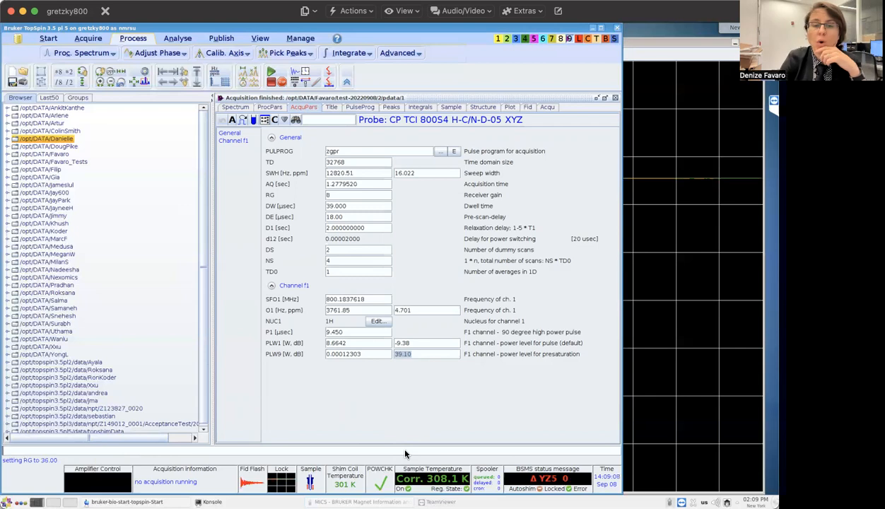
pyautogui.moveTo(458, 365)
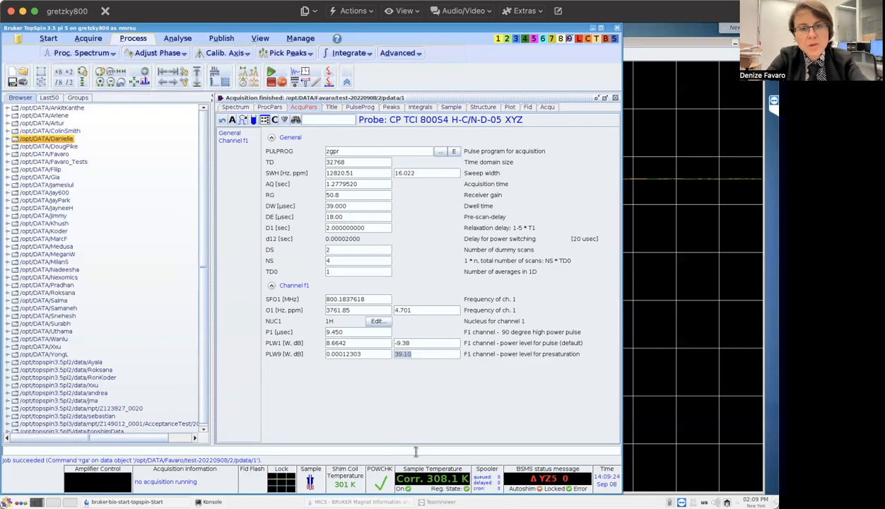
pyautogui.moveTo(354, 330)
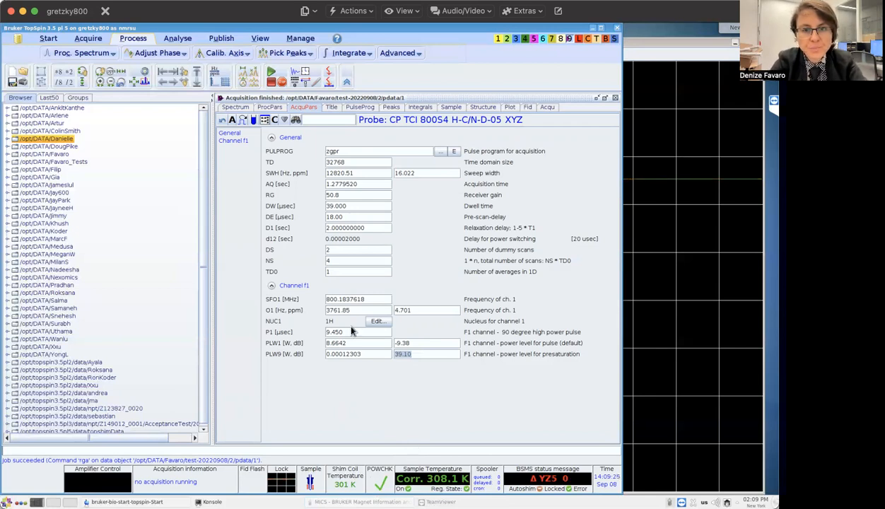
# Read a different dataset and run getprosol 1H 9.45 -9.38 so P1 reads 9.45 us.
pyautogui.write('re')
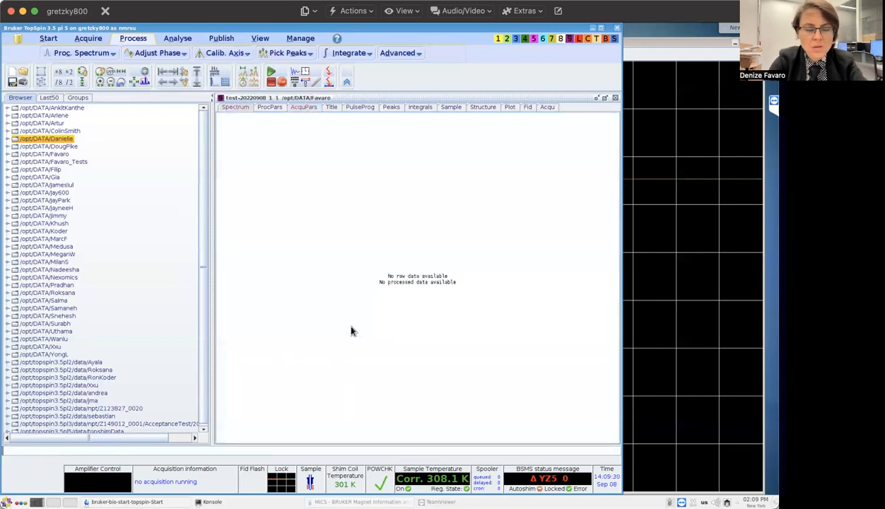
pyautogui.click(302, 108)
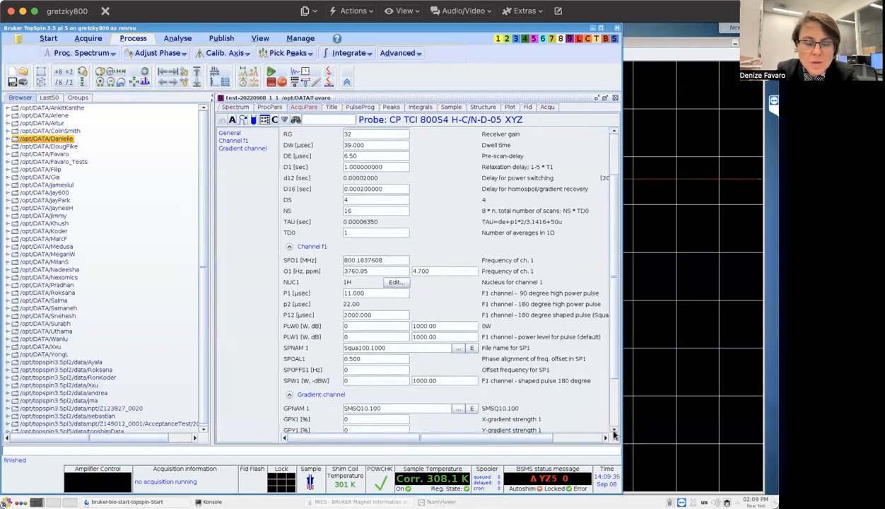
pyautogui.scroll(-3)
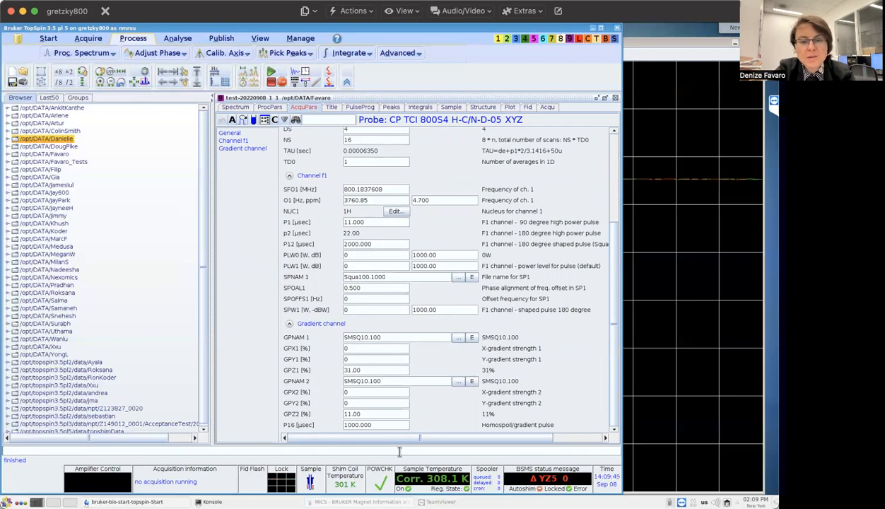
pyautogui.write('getprsol')
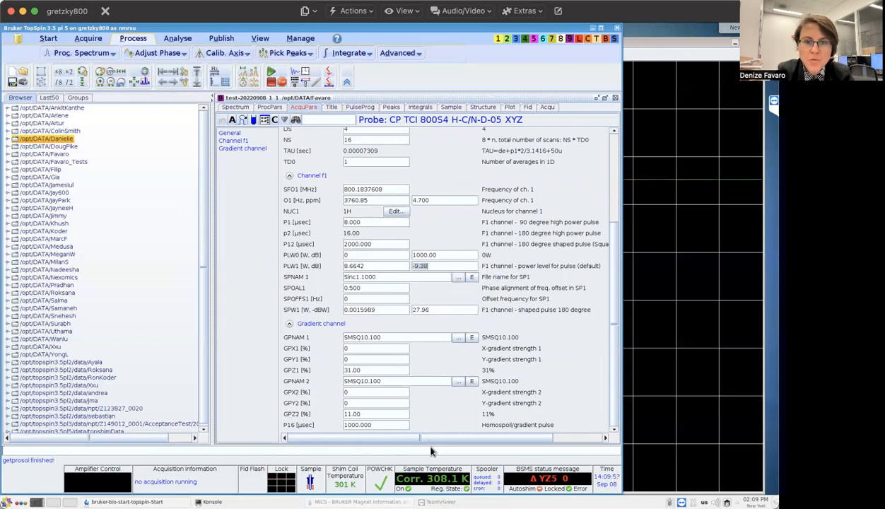
pyautogui.write('getprosol 1H')
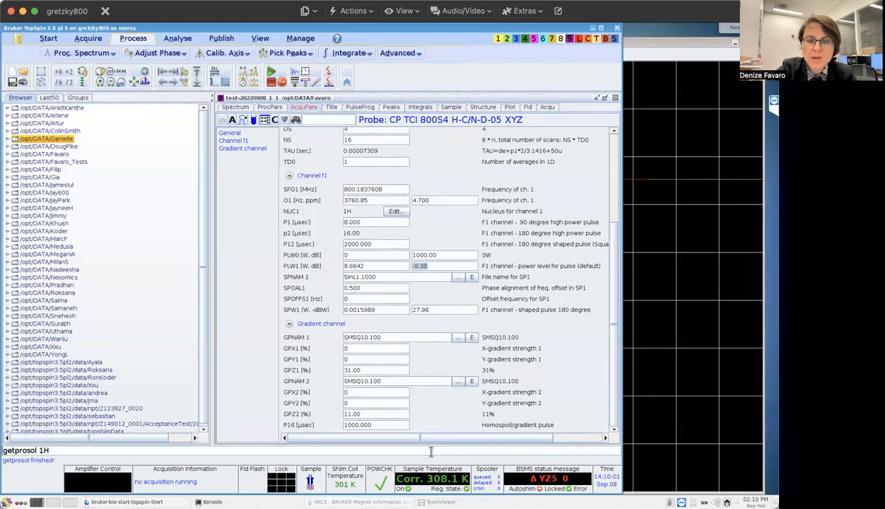
pyautogui.write('9.45 -9.38')
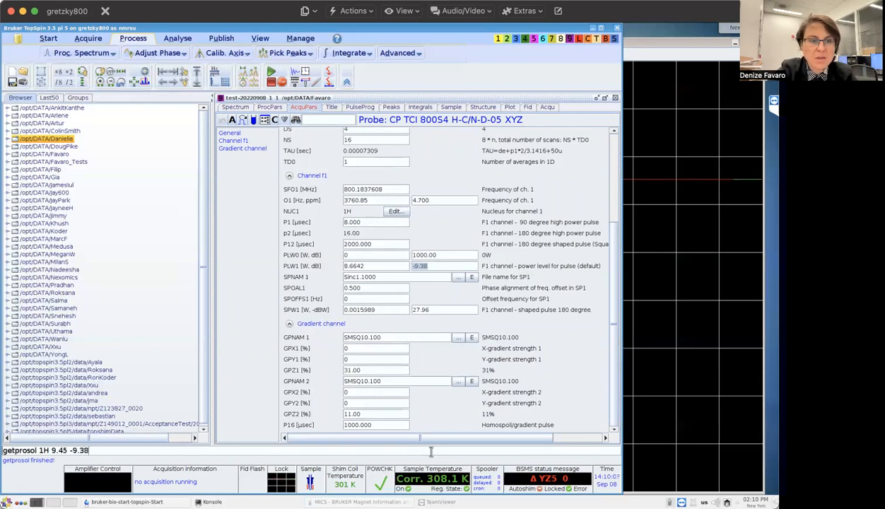
pyautogui.moveTo(415, 361)
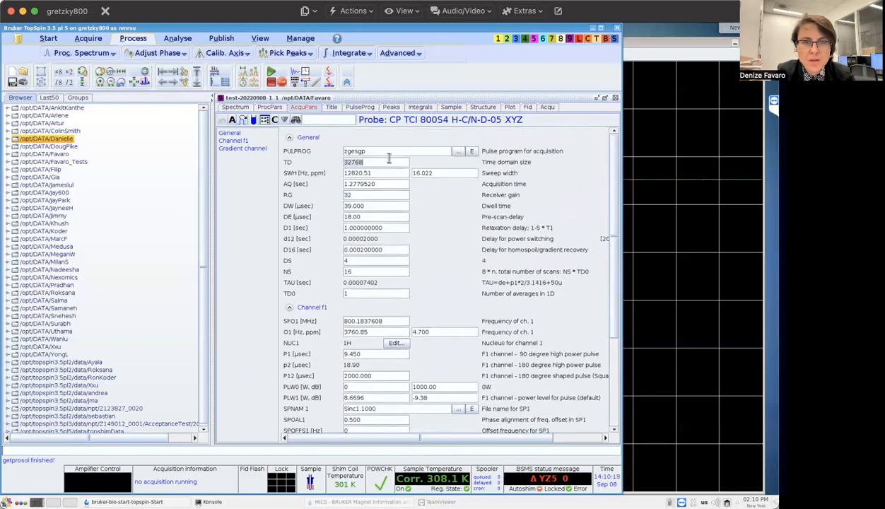
# Set TD to 4096, run gs and tune SPdB1 to about 26.51 dB, then switch to the frequency offset.
pyautogui.write('4096')
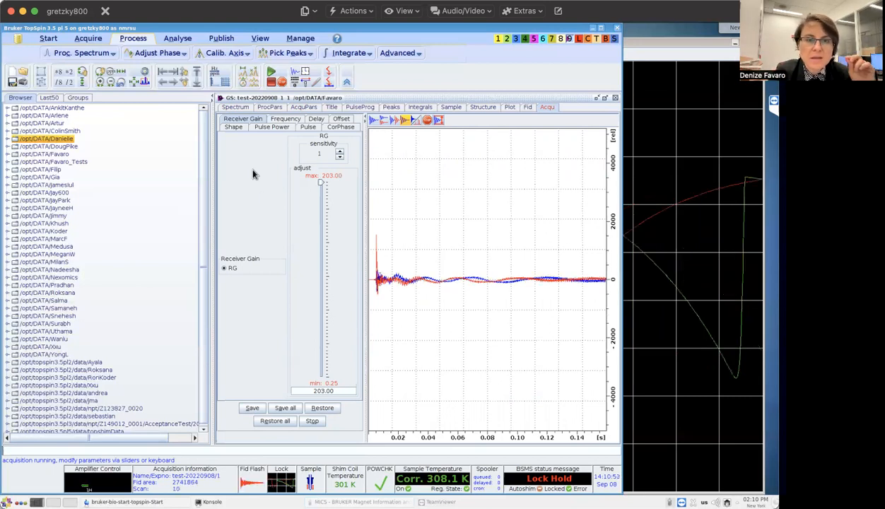
pyautogui.click(231, 128)
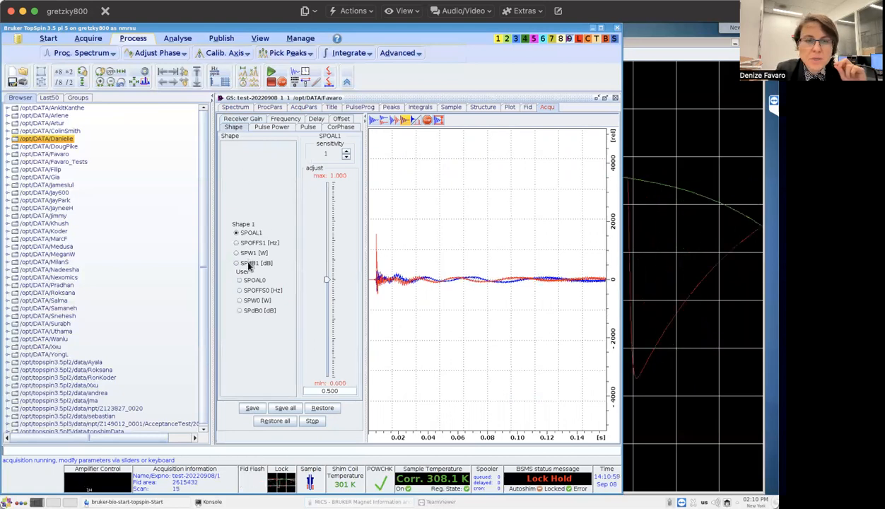
pyautogui.click(237, 263)
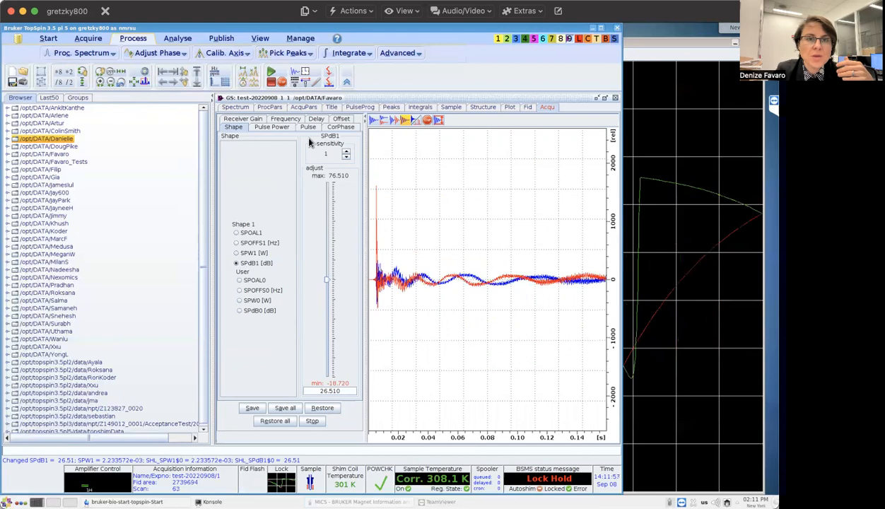
pyautogui.click(339, 118)
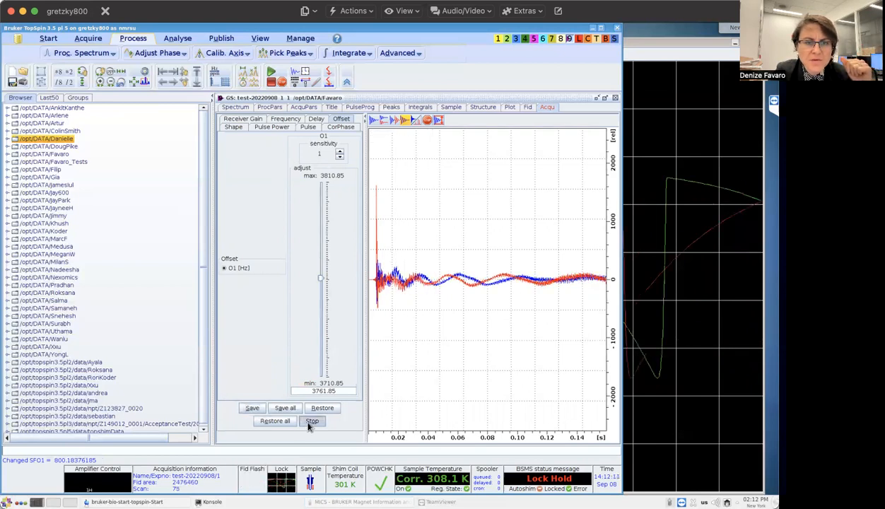
# Stop the real-time acquisition and save the changed SPdB1 power into the dataset.
pyautogui.click(311, 421)
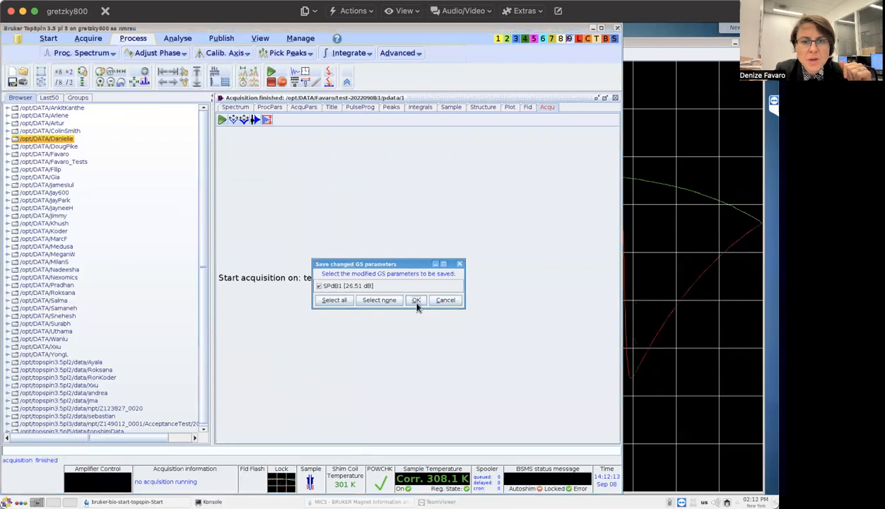
pyautogui.click(415, 299)
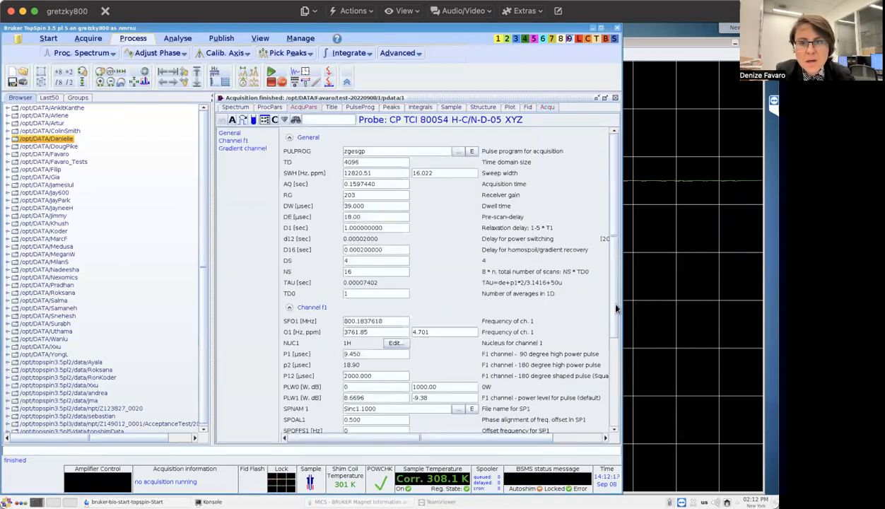
pyautogui.scroll(-3)
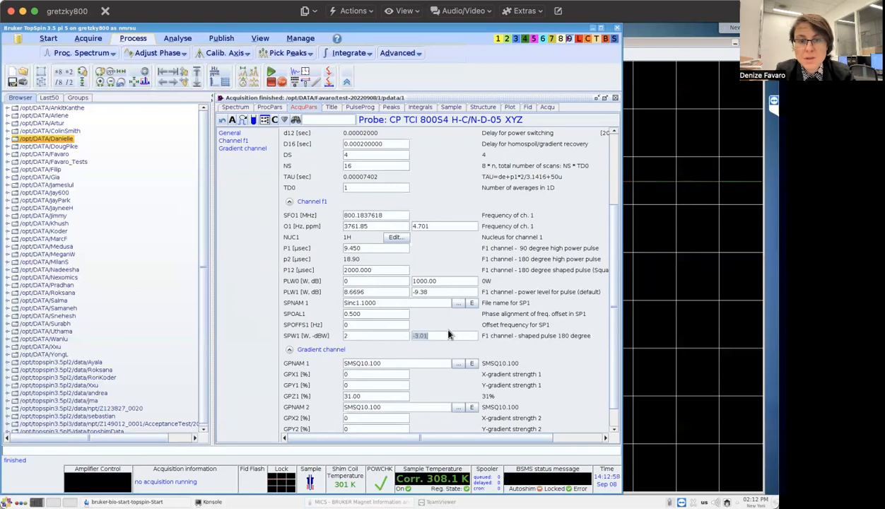
# Edit the shaped-pulse power entry (25, 27.5, 0.0017742 W) and confirm it near 26.5 dB.
pyautogui.write('25')
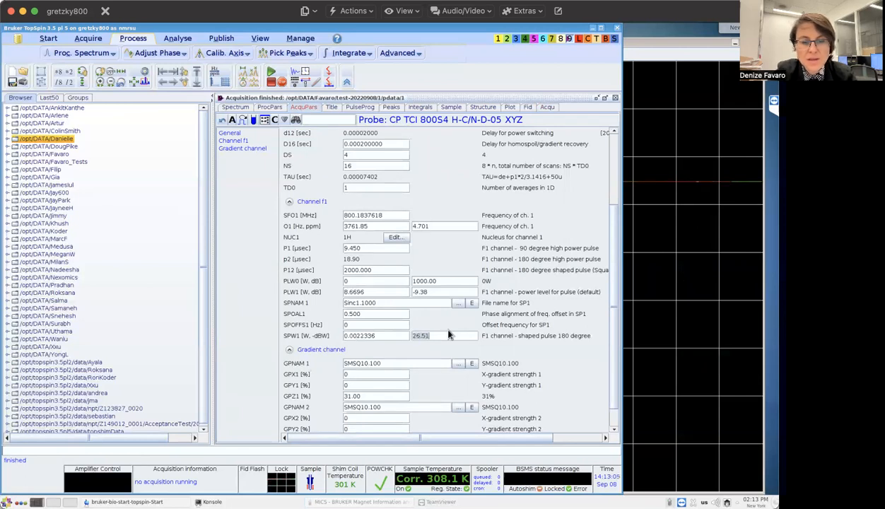
pyautogui.write('27.5')
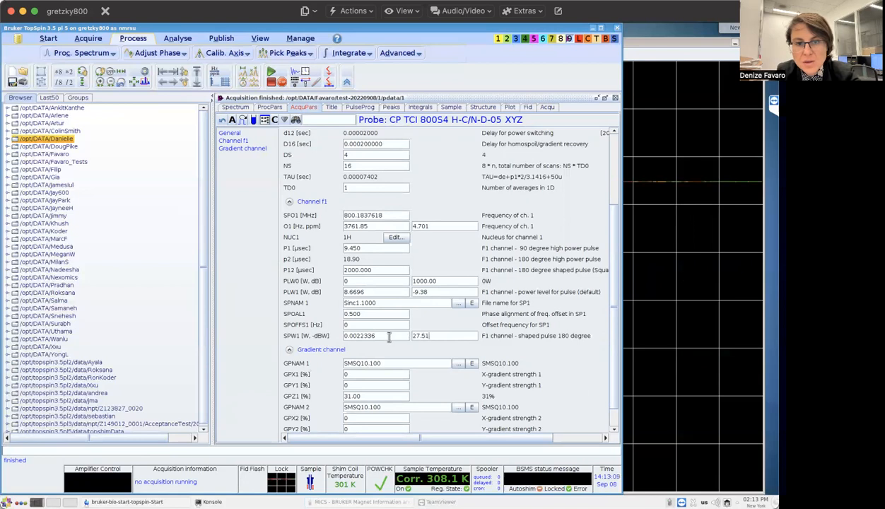
pyautogui.moveTo(393, 336)
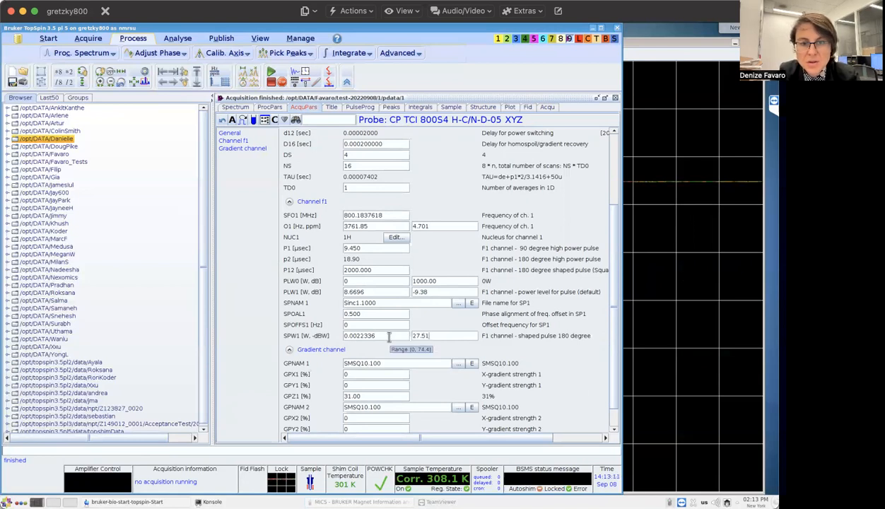
pyautogui.write('0.0017742')
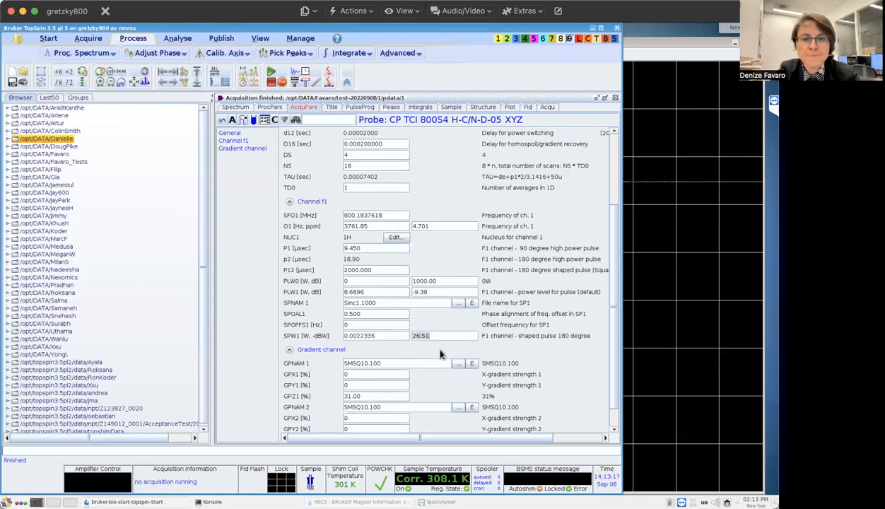
pyautogui.click(374, 269)
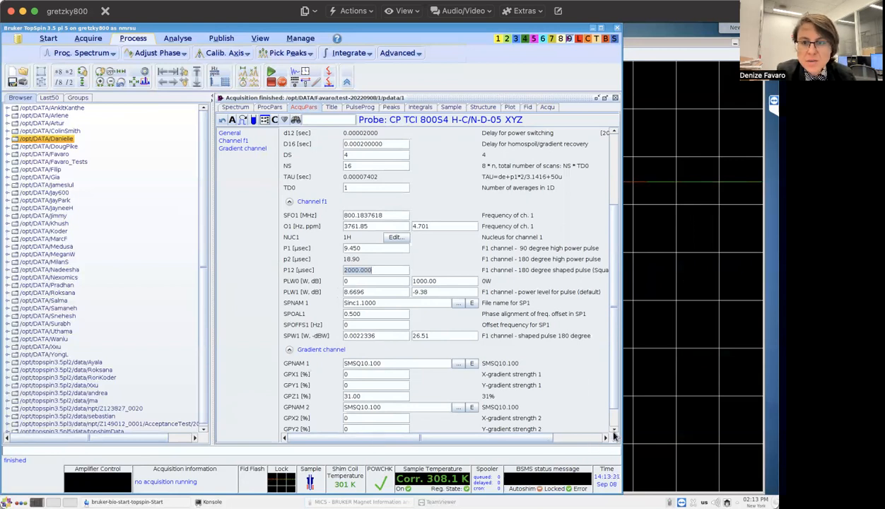
# Scroll to the gradient channel section to review the GPZ values and return to General.
pyautogui.scroll(-3)
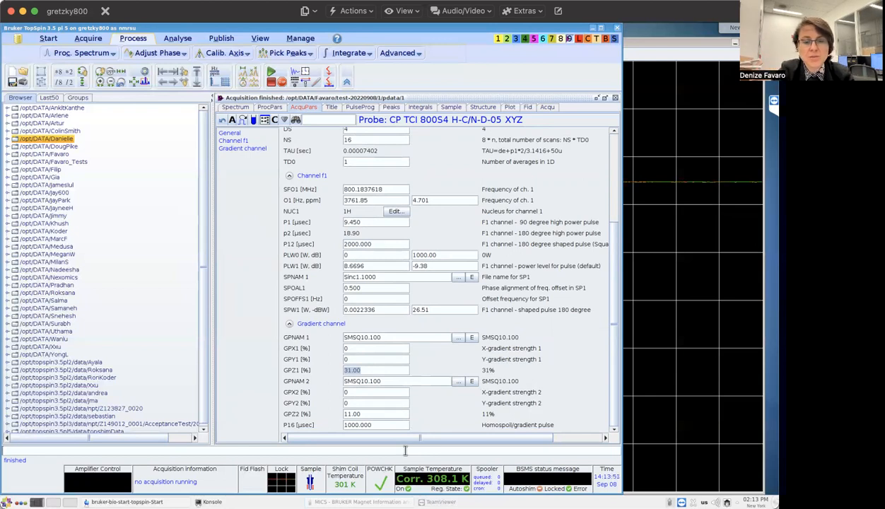
pyautogui.write('gppp')
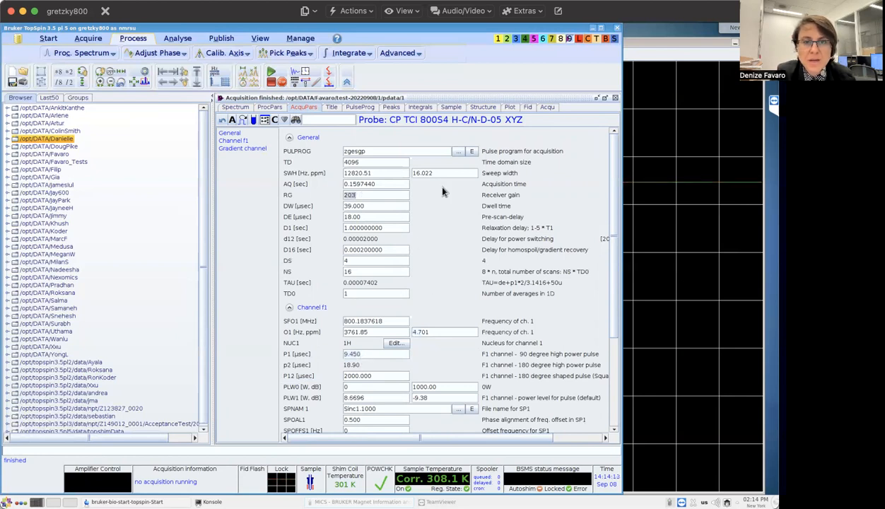
# Edit the receiver gain, trying values 20, 160 and 800.
pyautogui.click(374, 161)
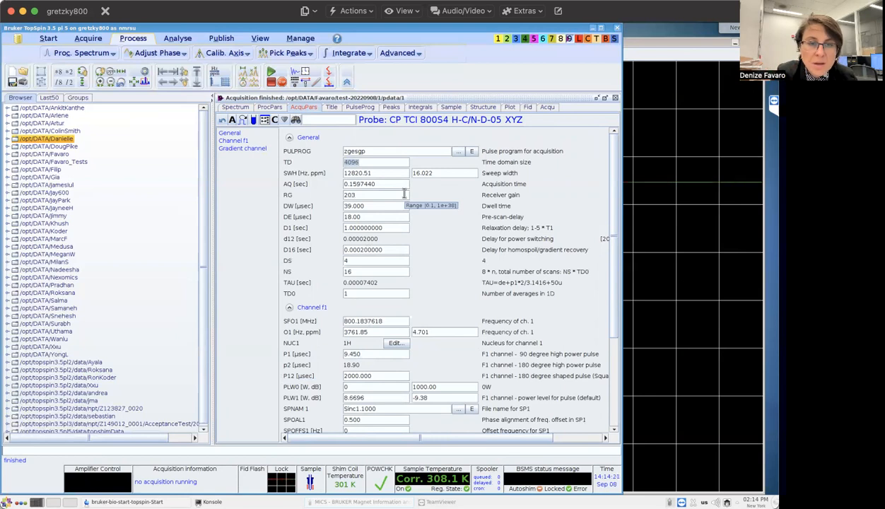
pyautogui.moveTo(374, 292)
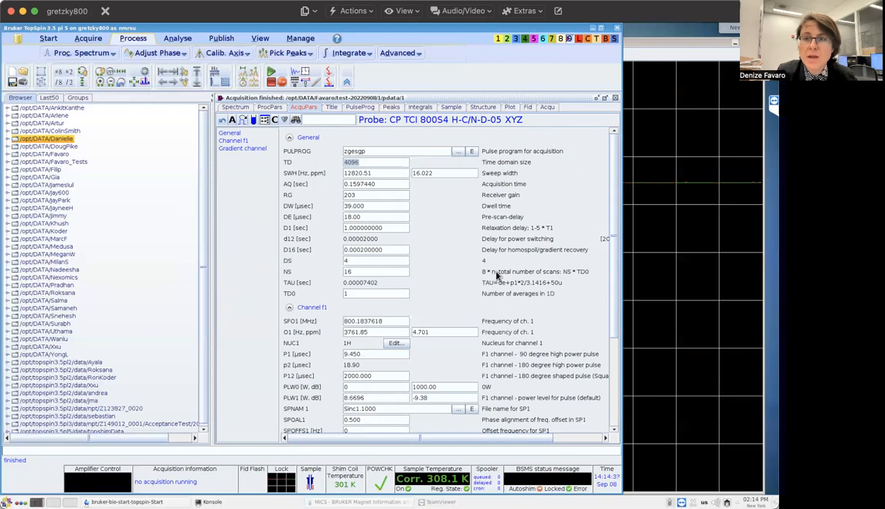
pyautogui.moveTo(468, 264)
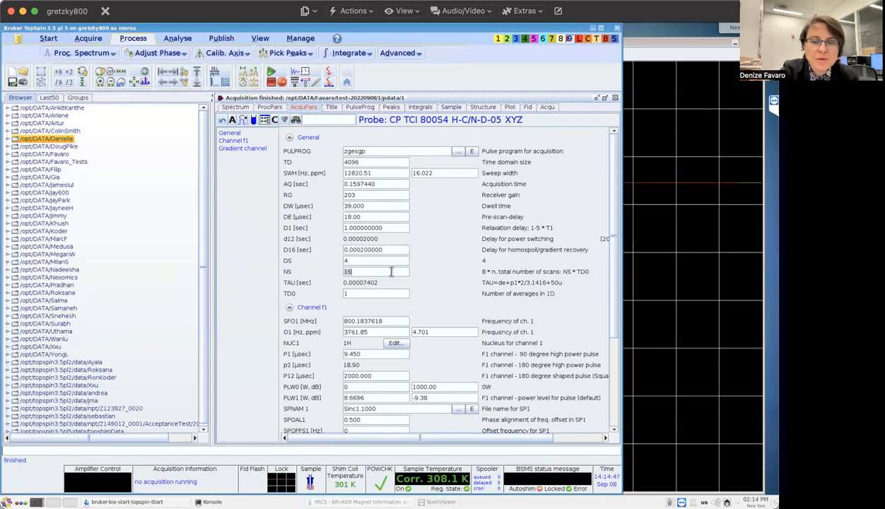
pyautogui.write('20')
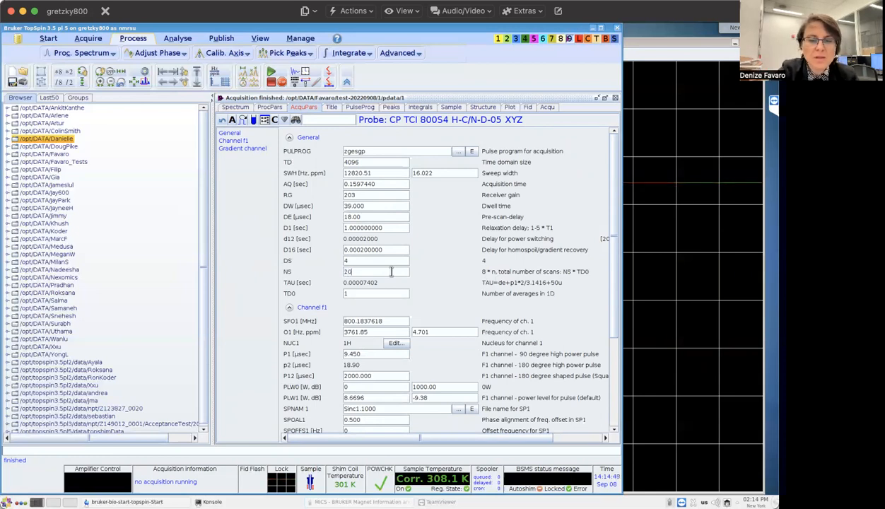
pyautogui.write('160')
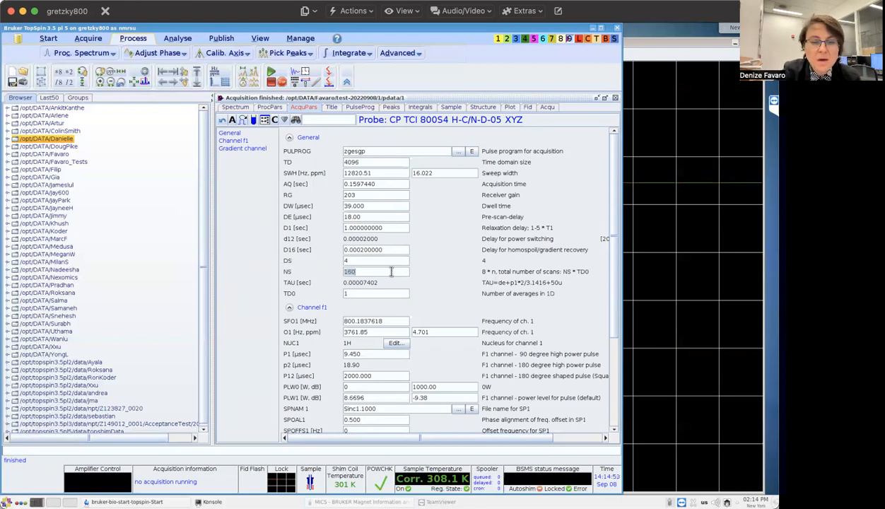
pyautogui.write('800')
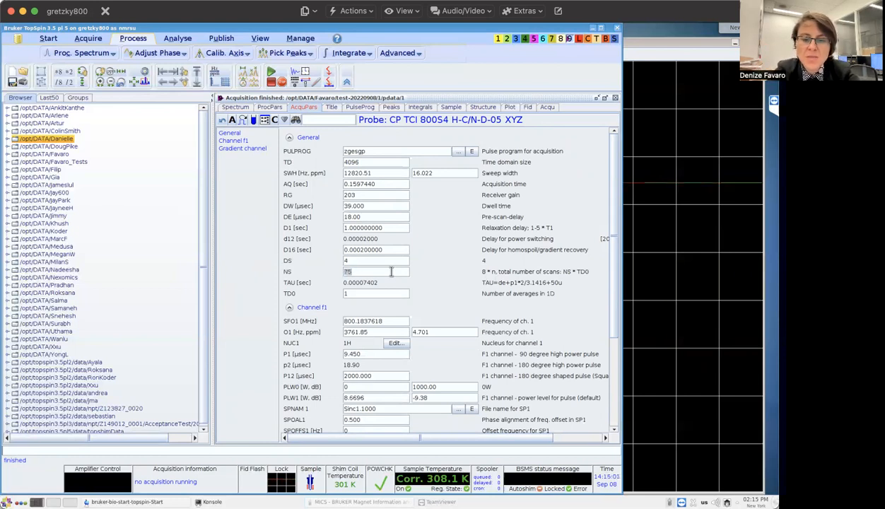
pyautogui.write('80*')
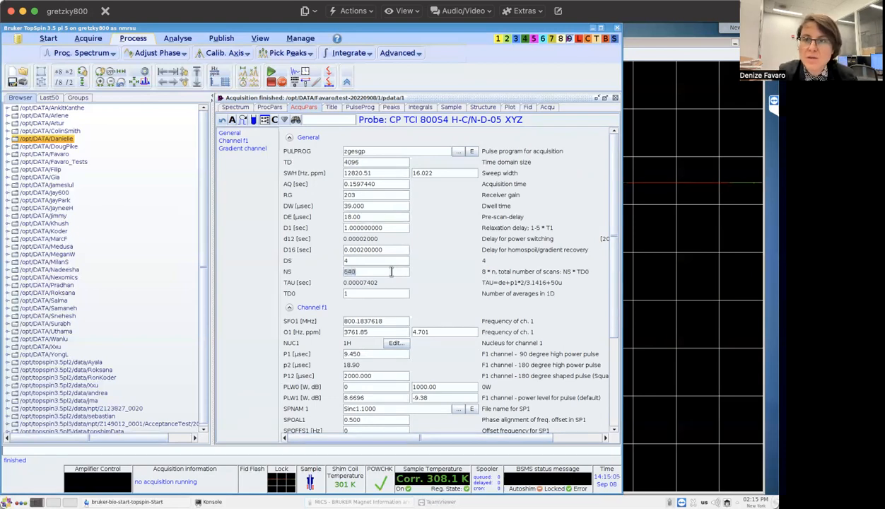
# Set the number of scans NS to 2048.
pyautogui.write('2')
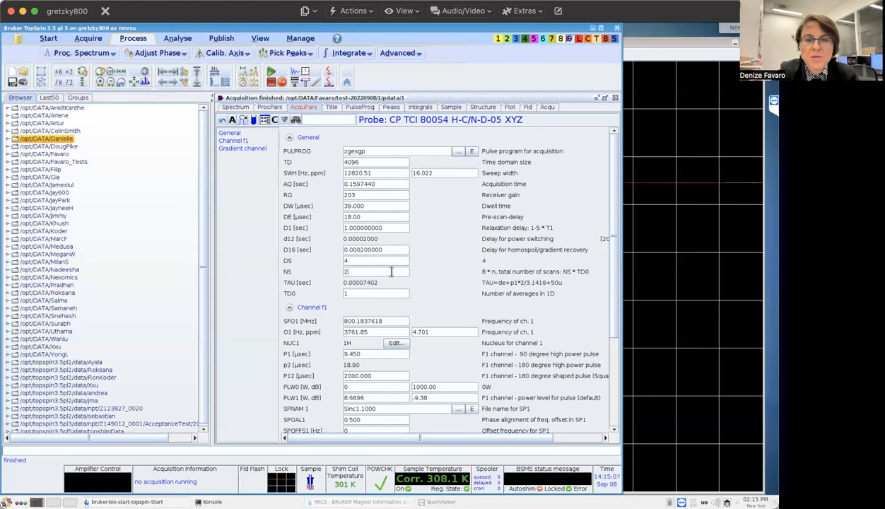
pyautogui.write('2048')
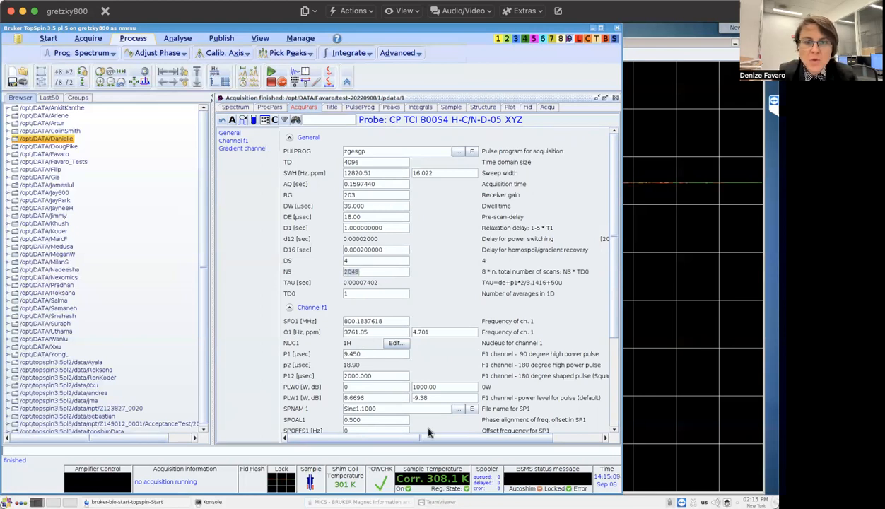